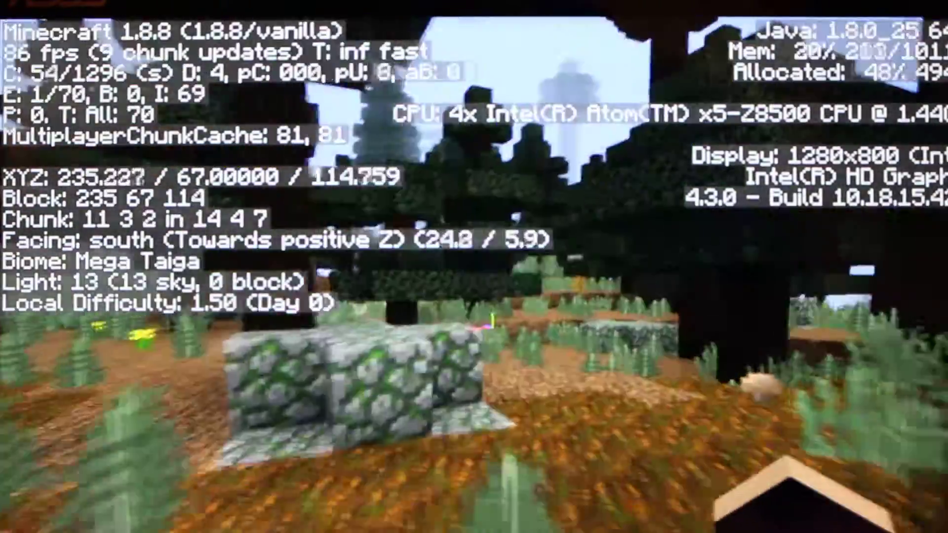
# Walk through the Mega Taiga at render distance 4 (81–86 fps), then open the Game menu
pyautogui.press('w')
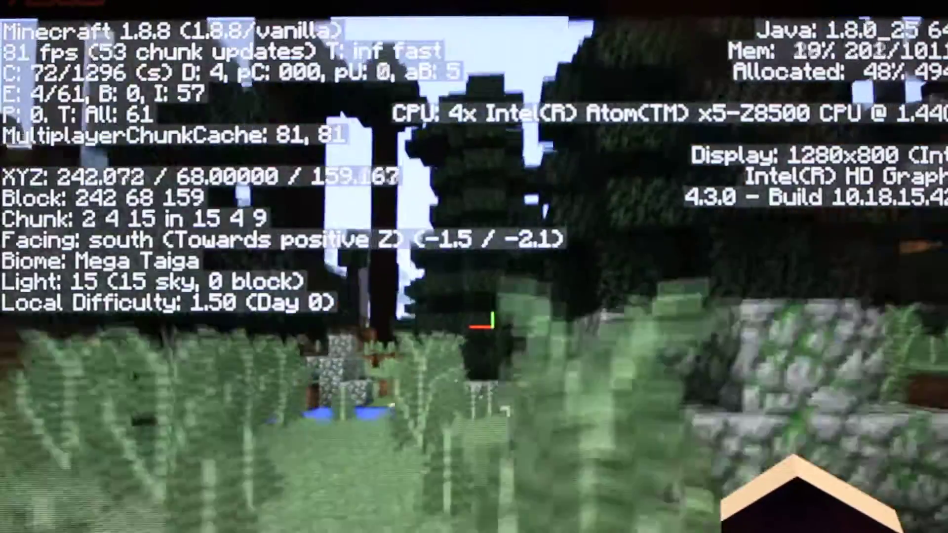
pyautogui.press('Escape')
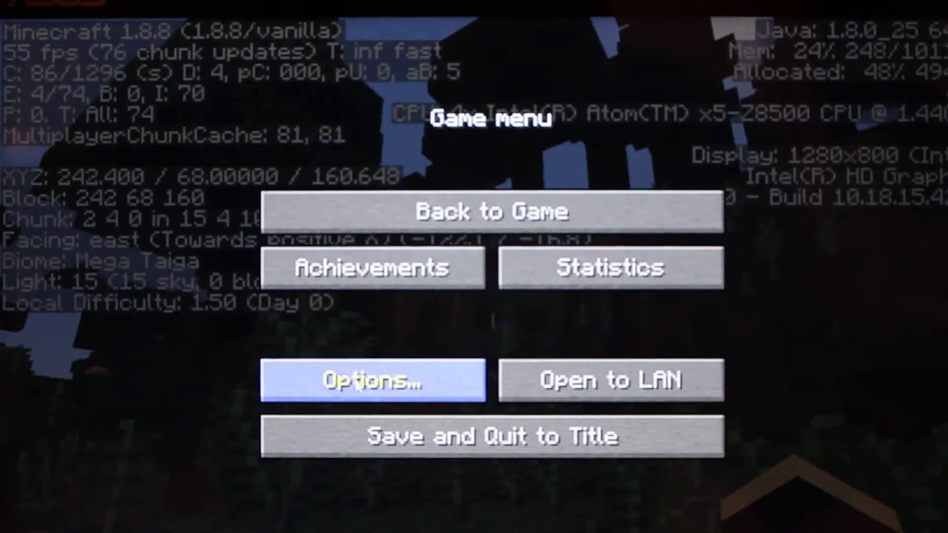
# Set Render Distance to 10 chunks in Video Settings and resume play at about 48 fps
pyautogui.click(373, 379)
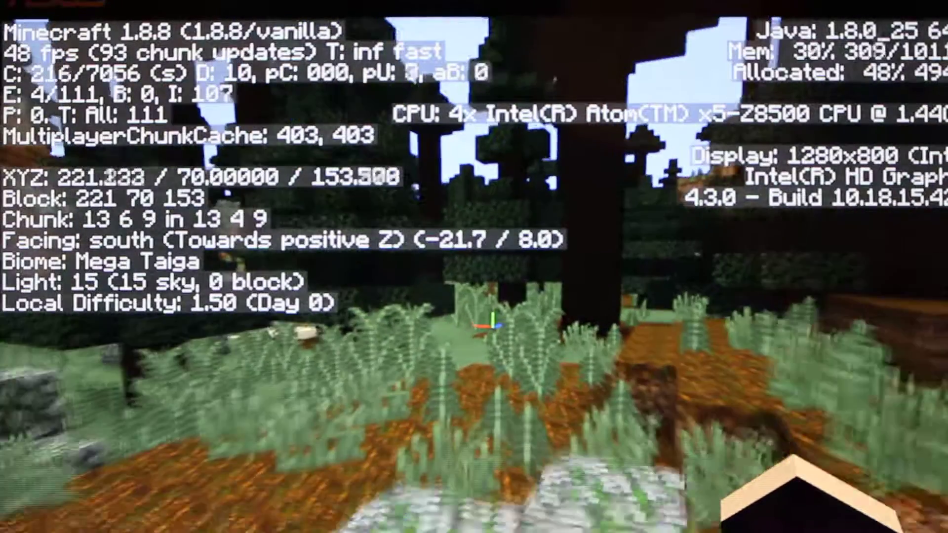
# Set Render Distance to 6 chunks in Video Settings, then walk the taiga at 55–76 fps
pyautogui.press('Escape')
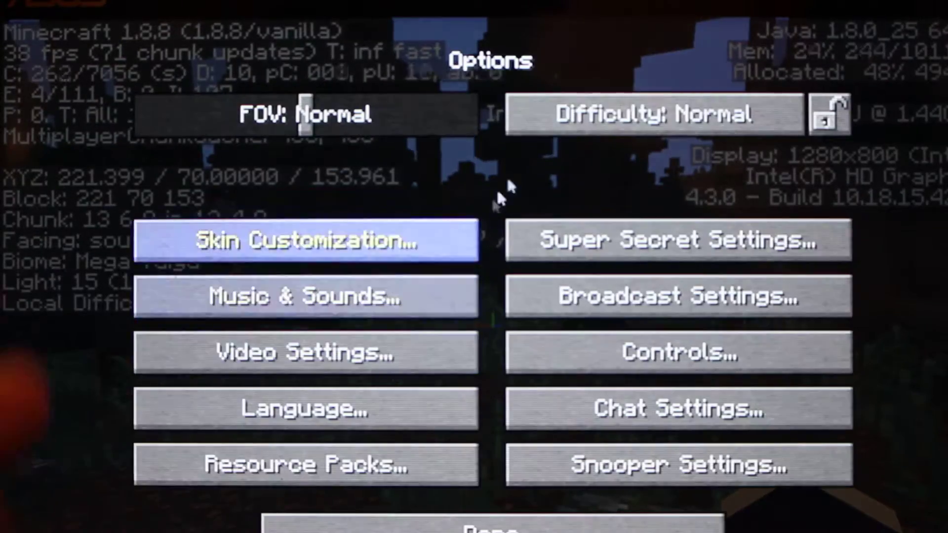
pyautogui.click(304, 353)
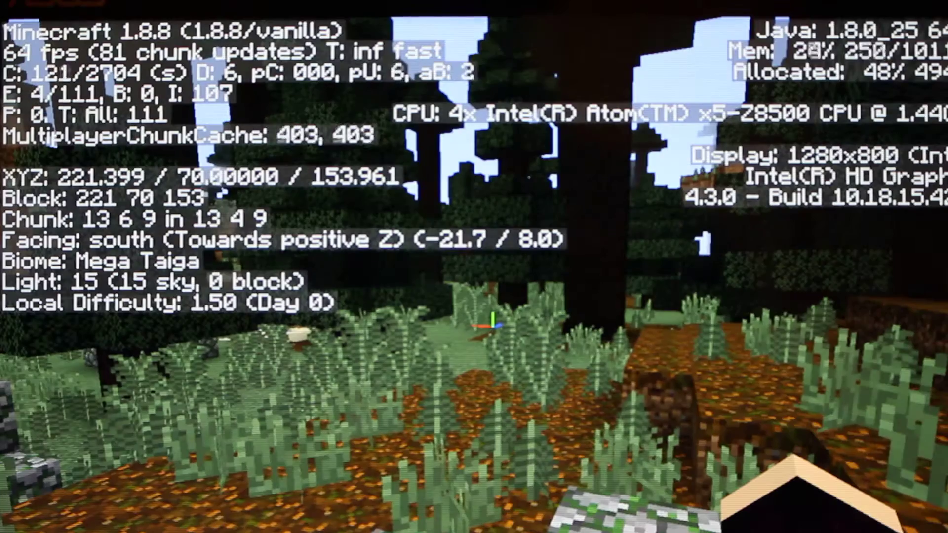
pyautogui.press('w')
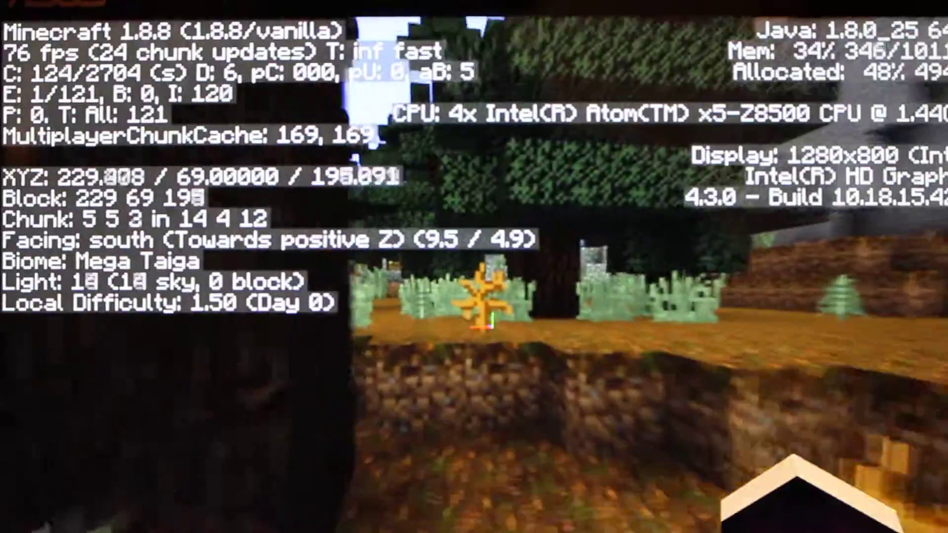
pyautogui.press('w')
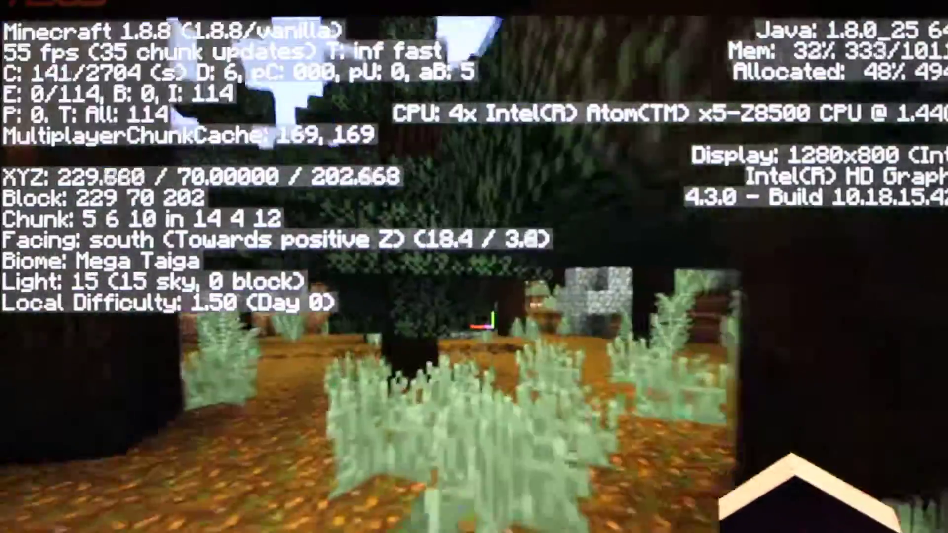